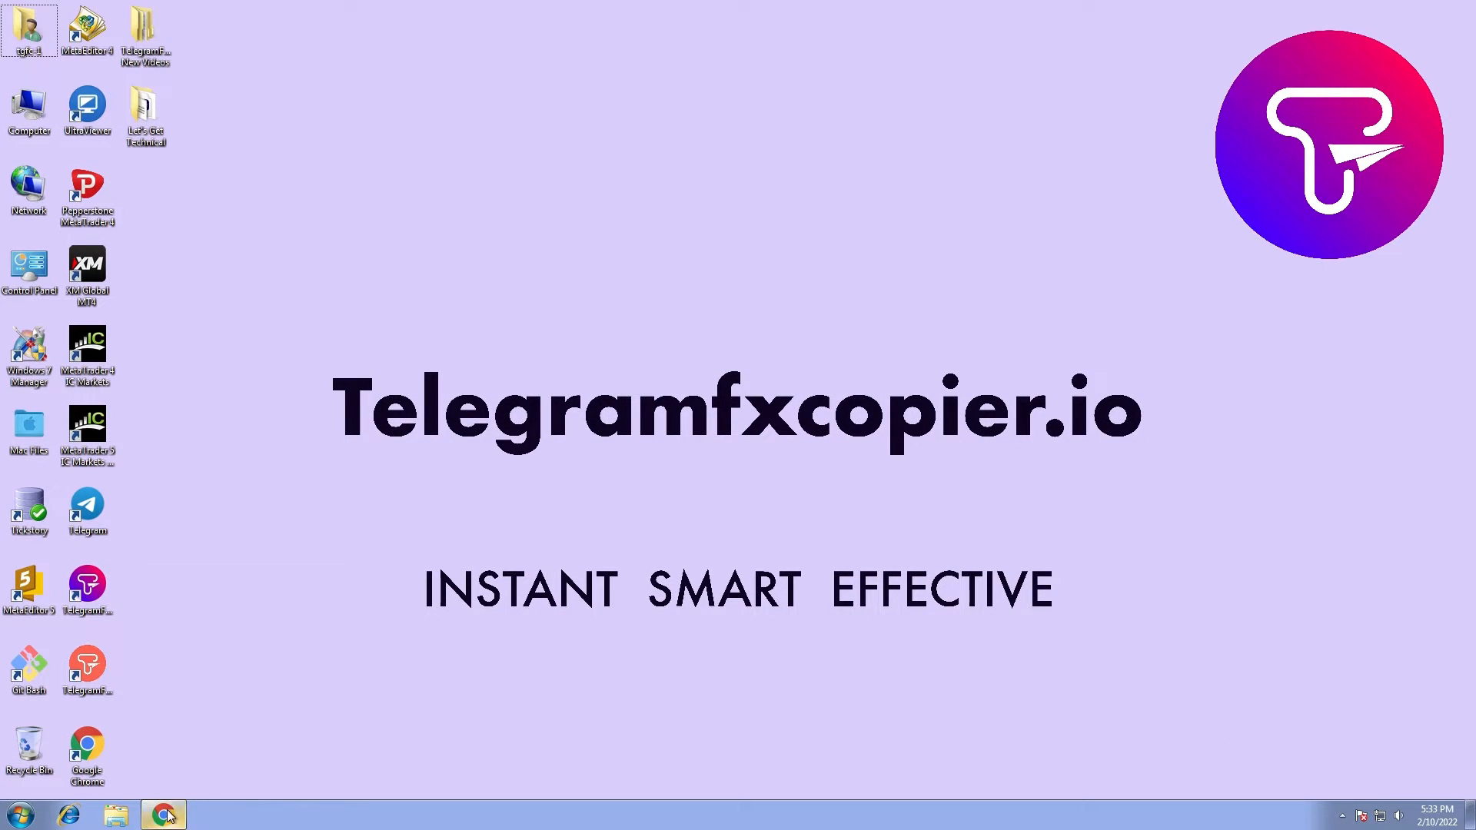
click(163, 813)
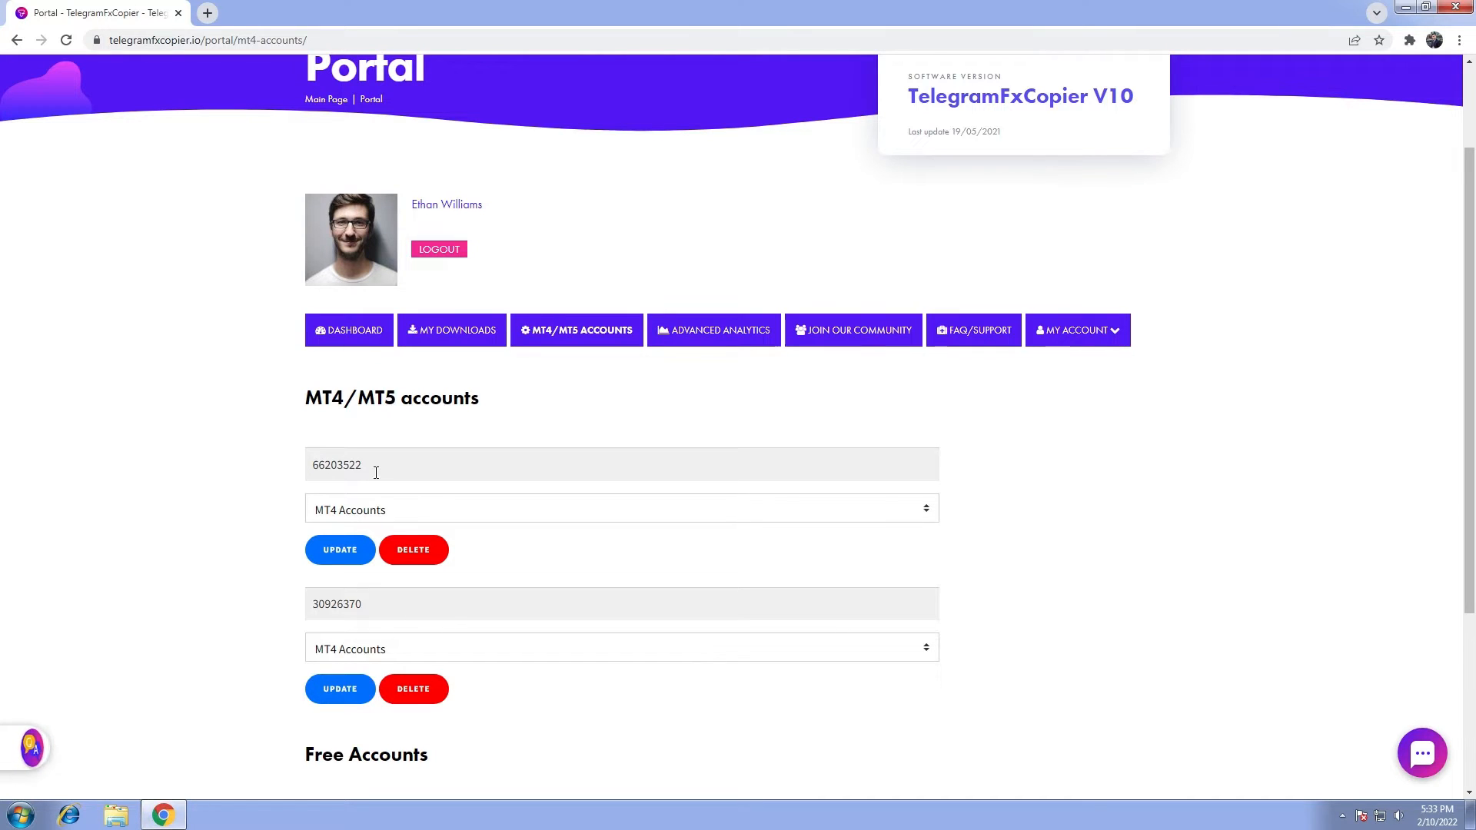
click(336, 465)
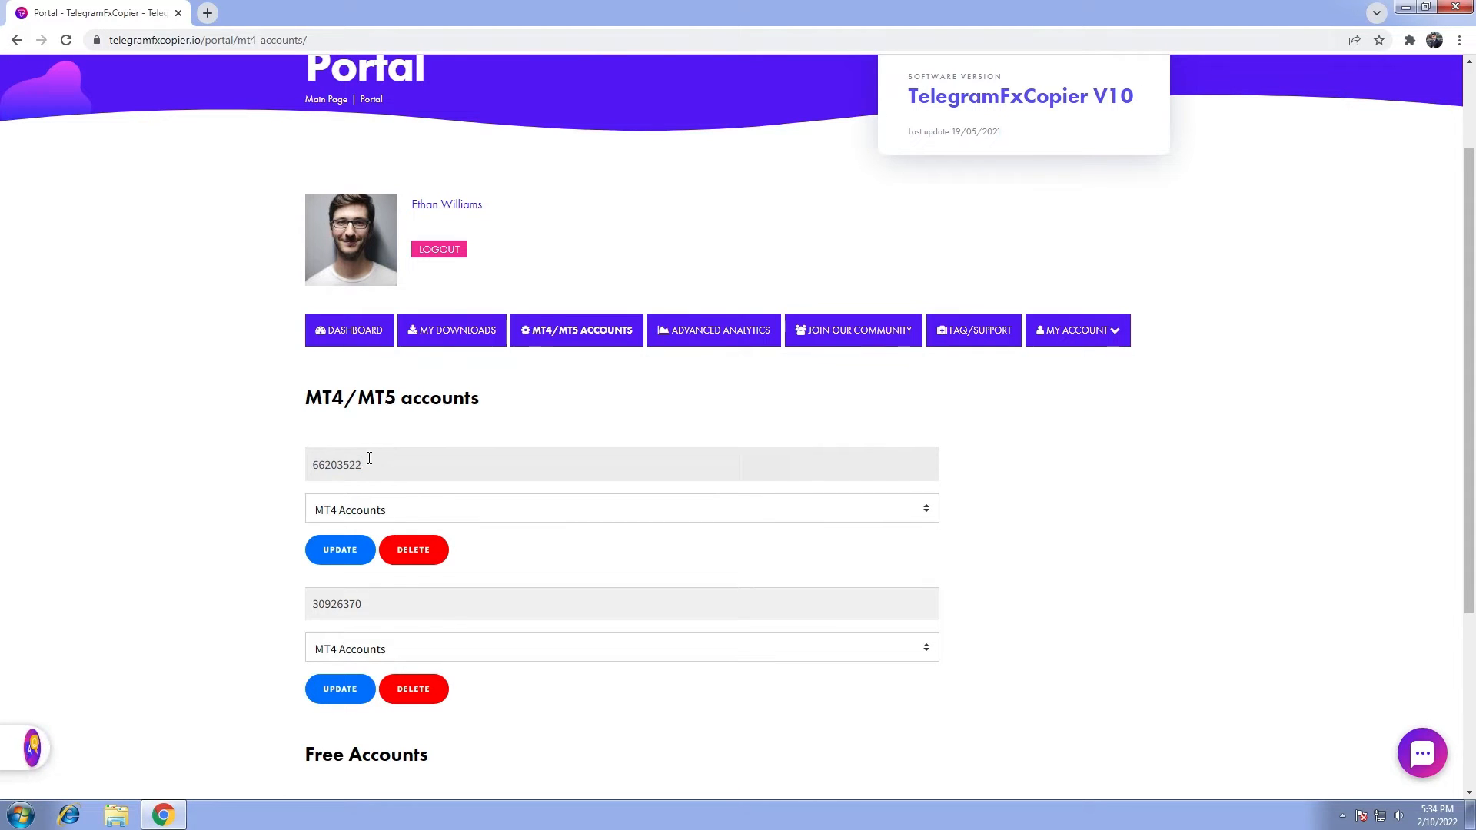
double_click(337, 603)
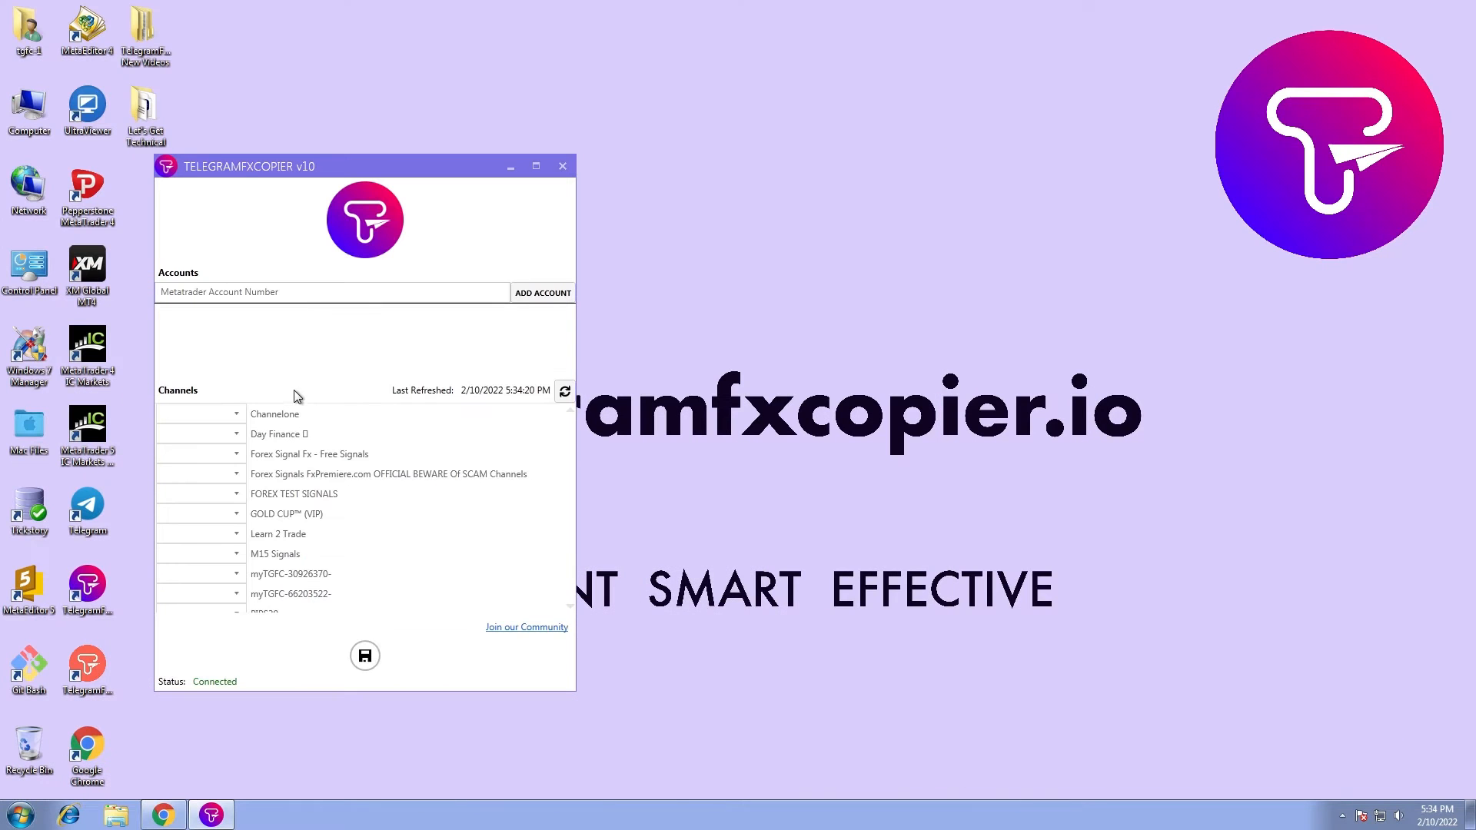
click(542, 292)
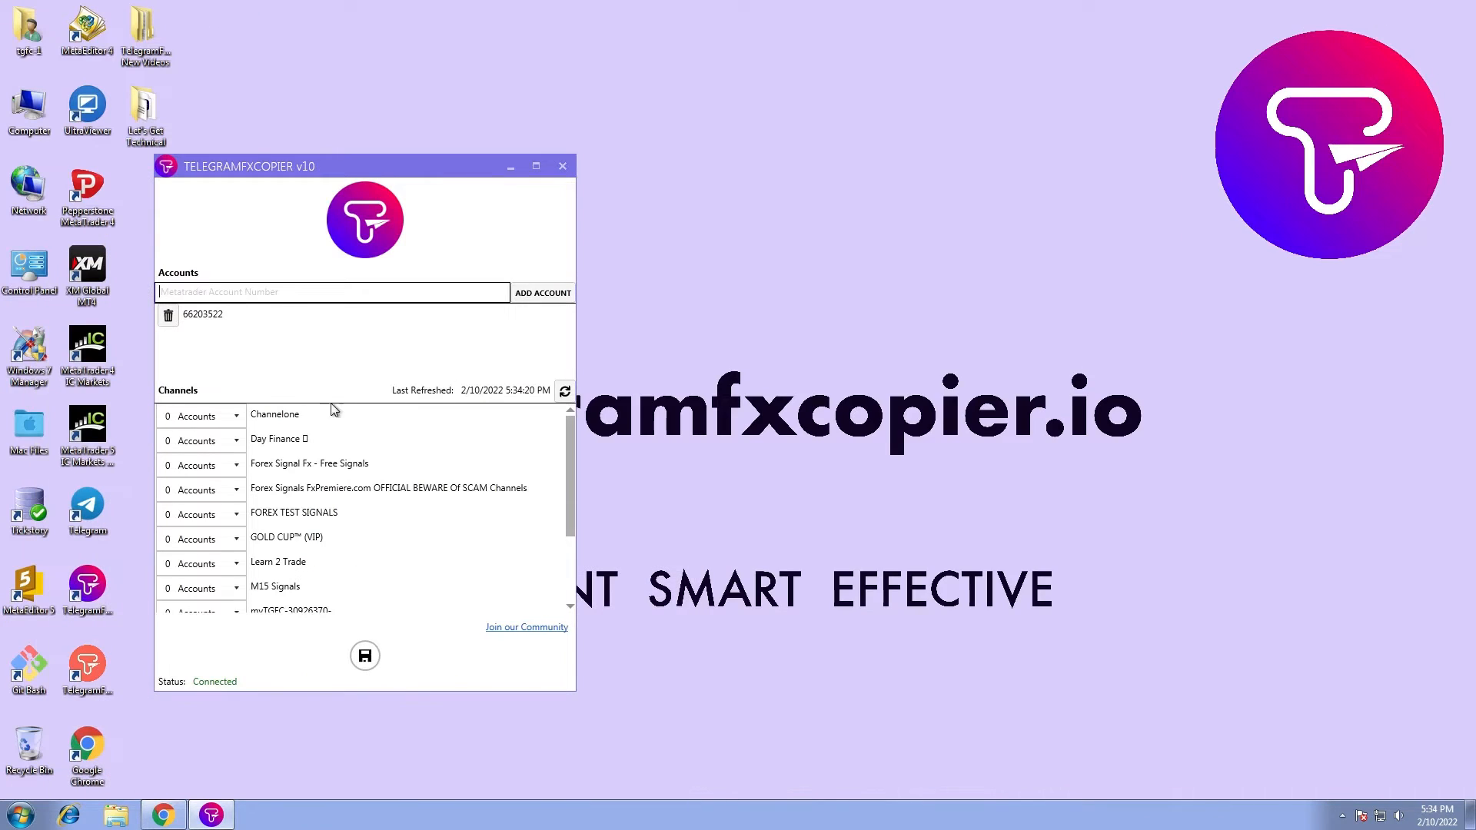
click(542, 292)
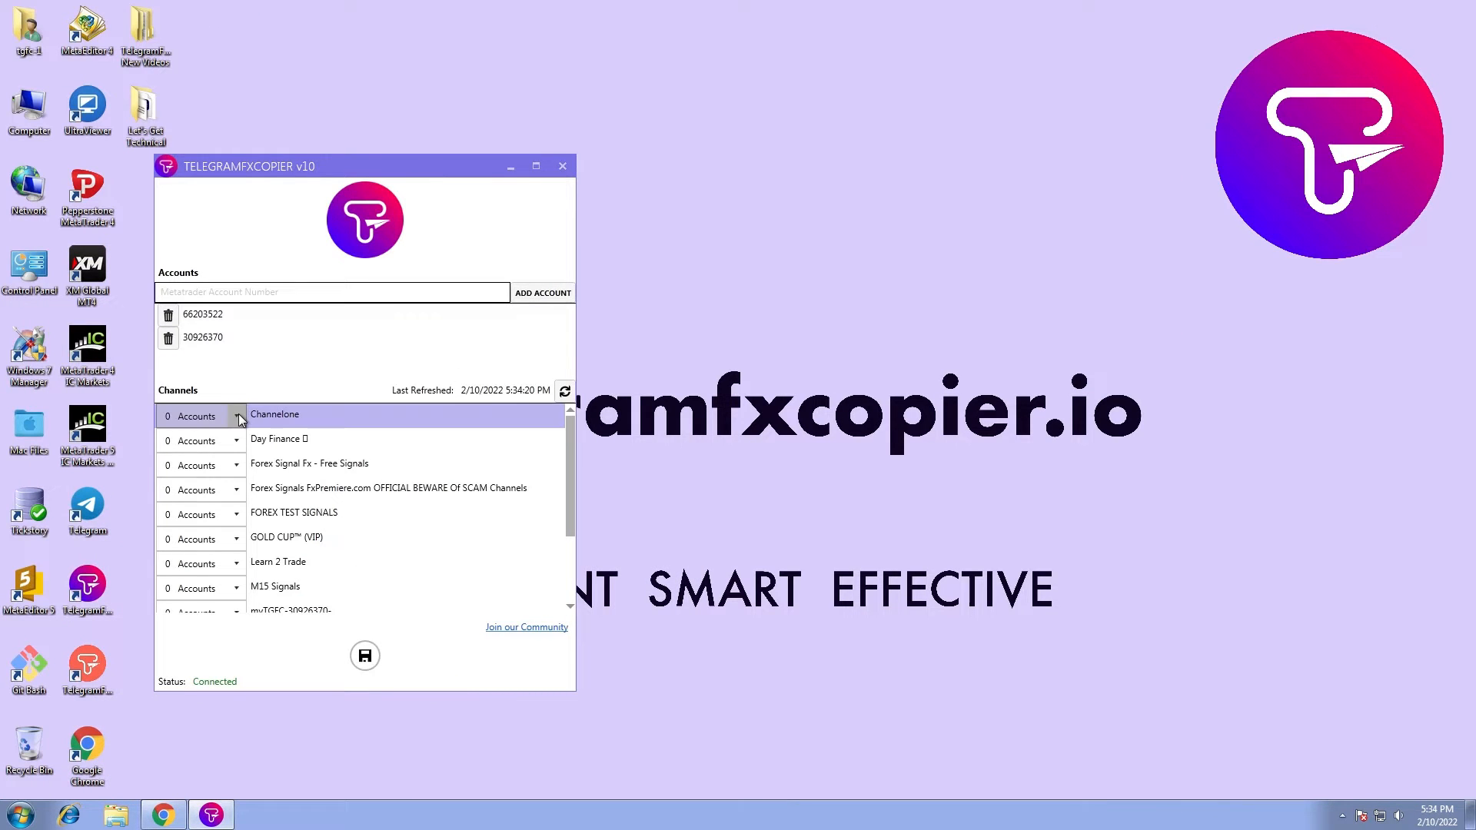
click(235, 441)
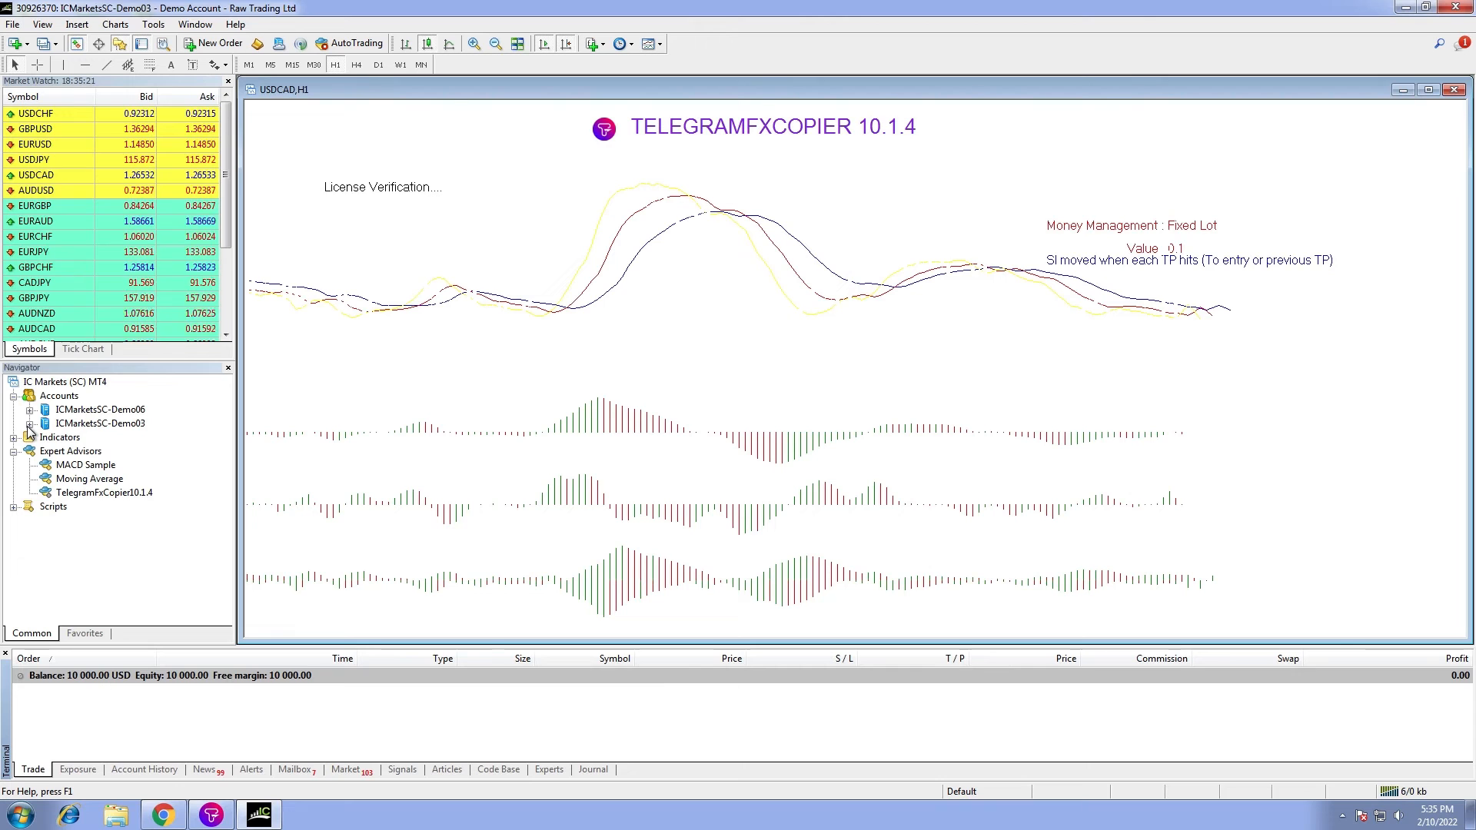
- Select the ICMarketsSC-Demo06 account in the MT4 Navigator's Accounts list
click(99, 408)
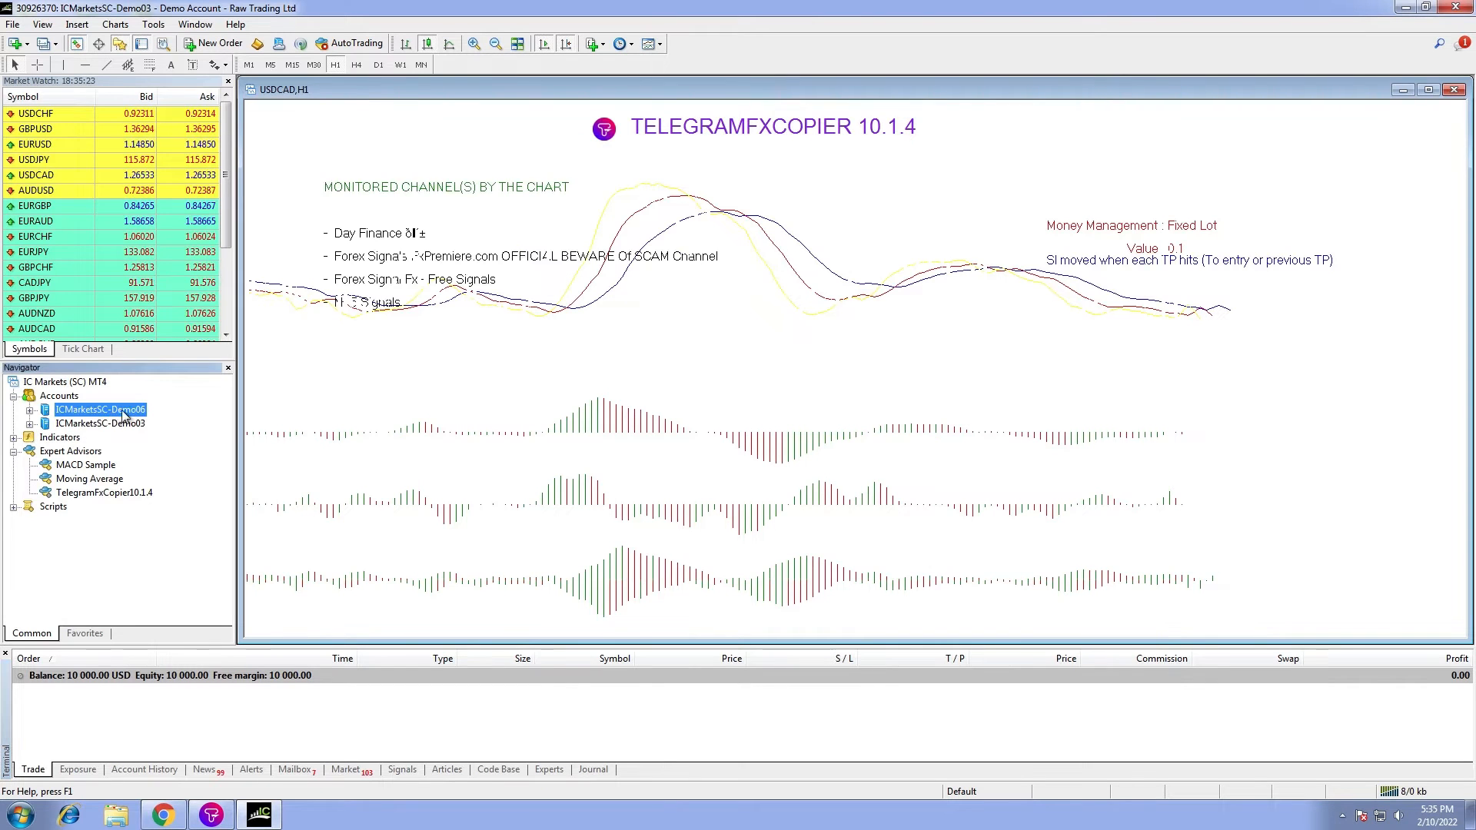
click(100, 423)
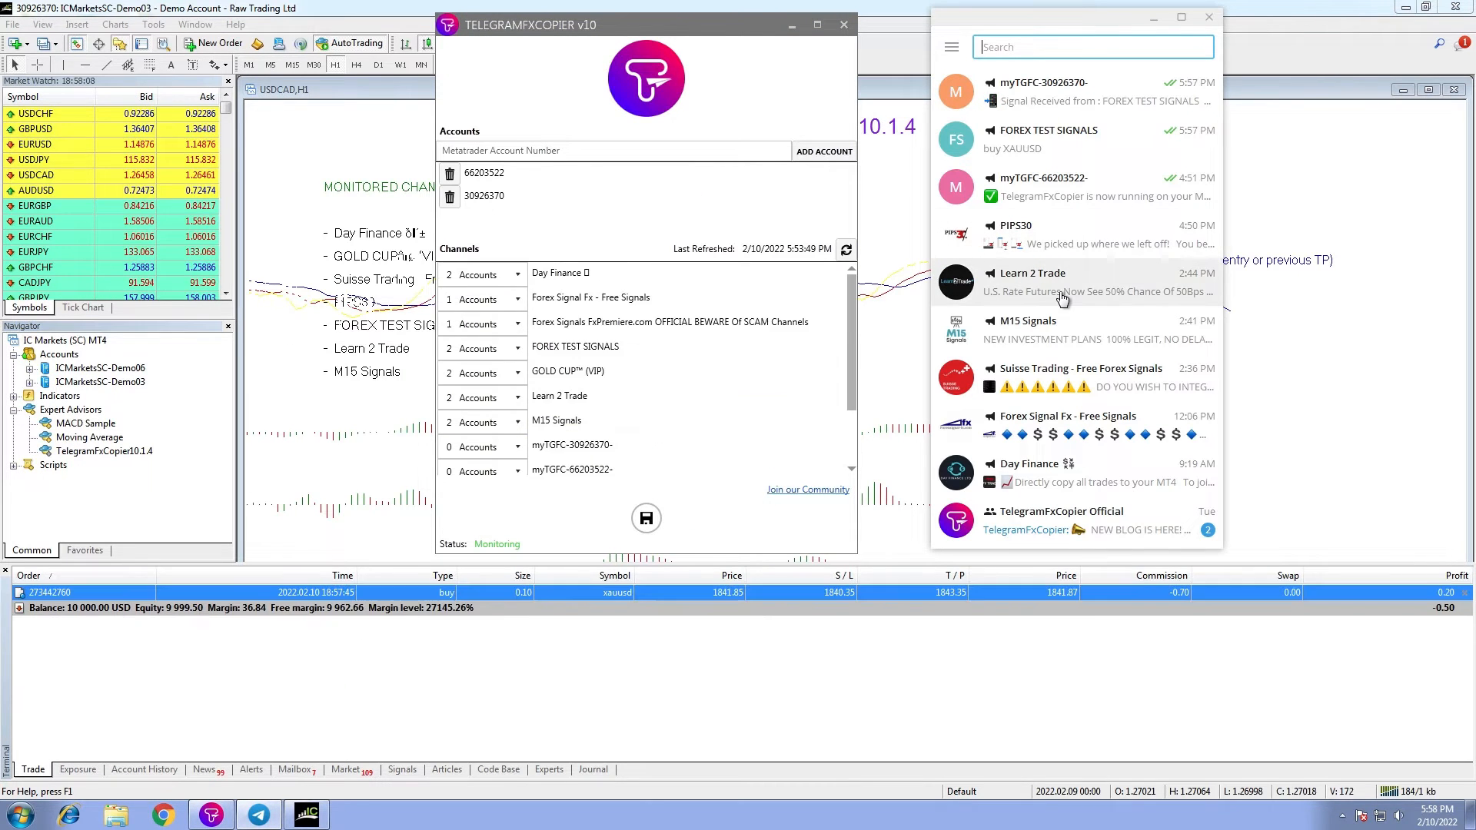
- In the M15 Signals channel, pick the AUD/CAD sell signal message to forward to FOREX TEST SIGNALS
click(1025, 329)
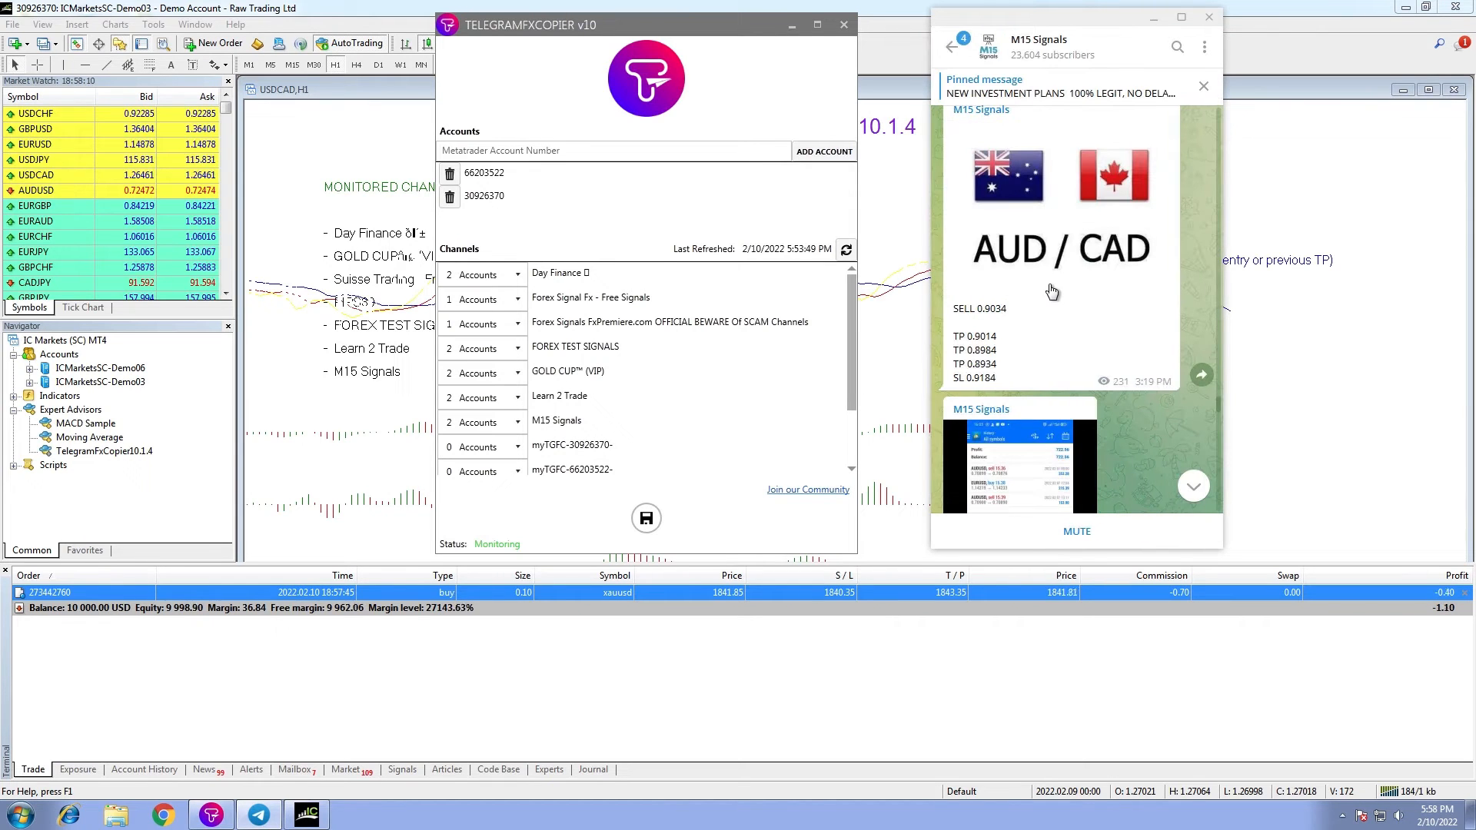
click(1202, 375)
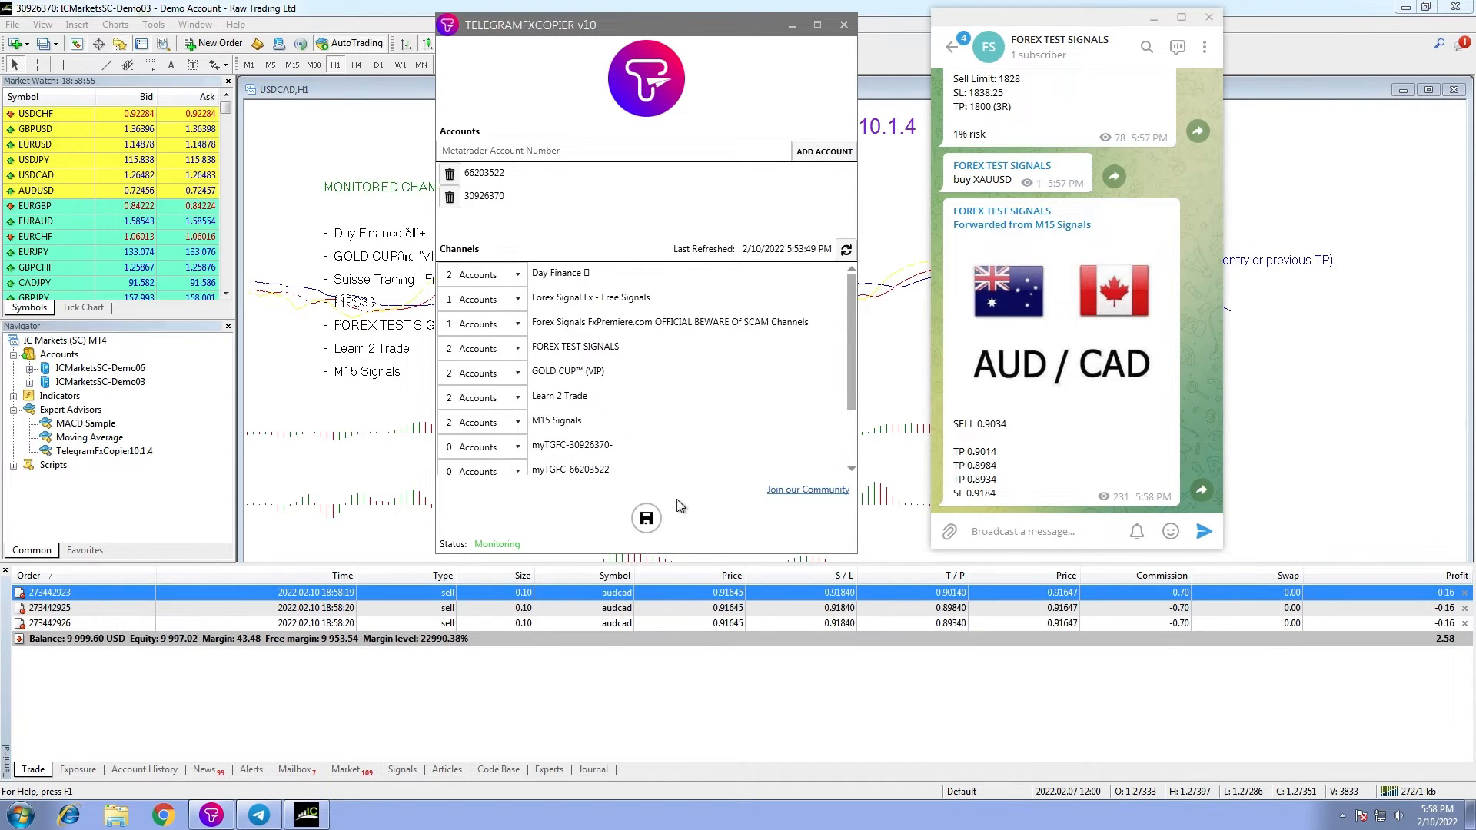
click(554, 421)
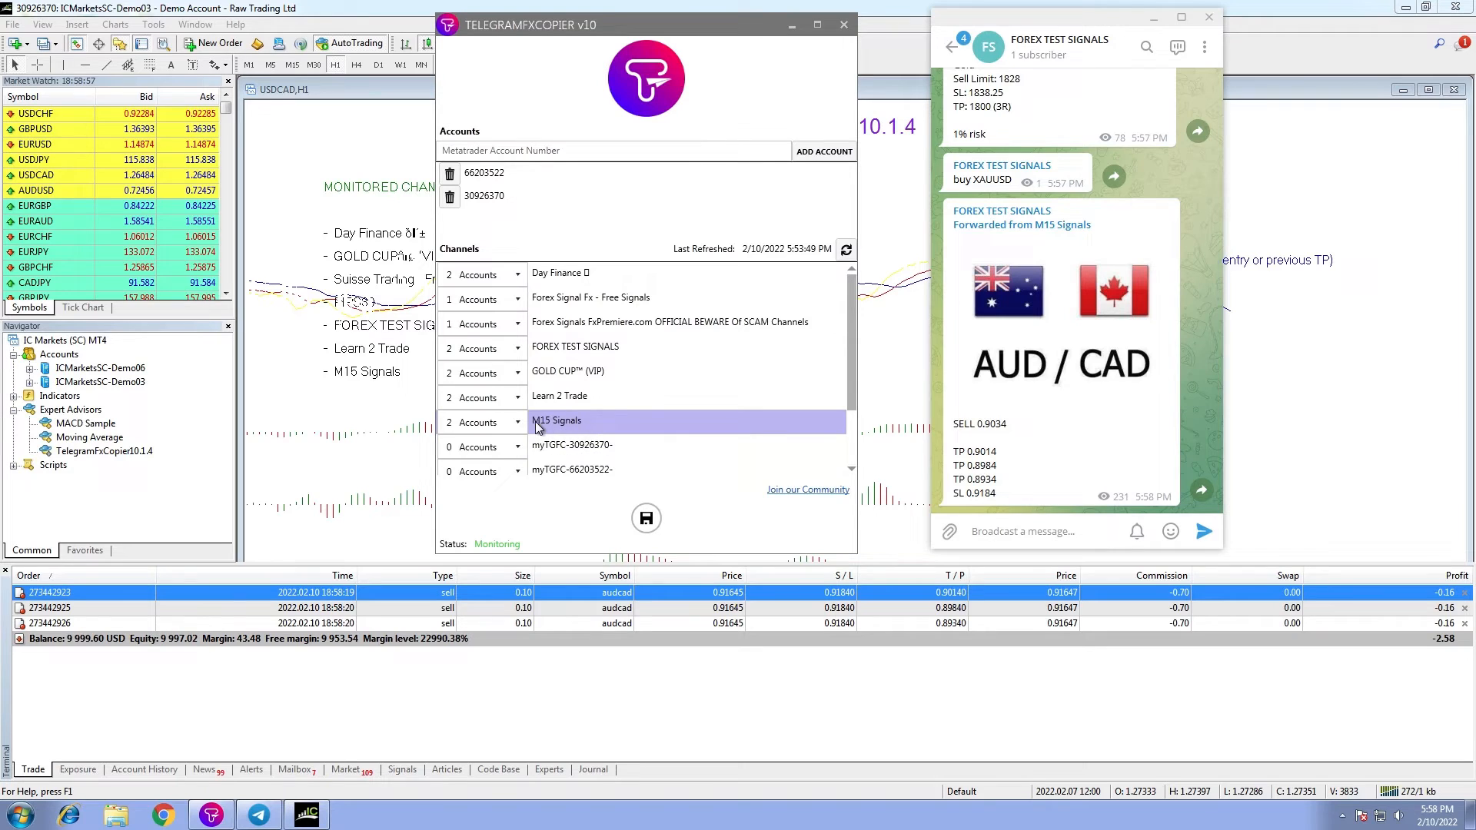
click(517, 421)
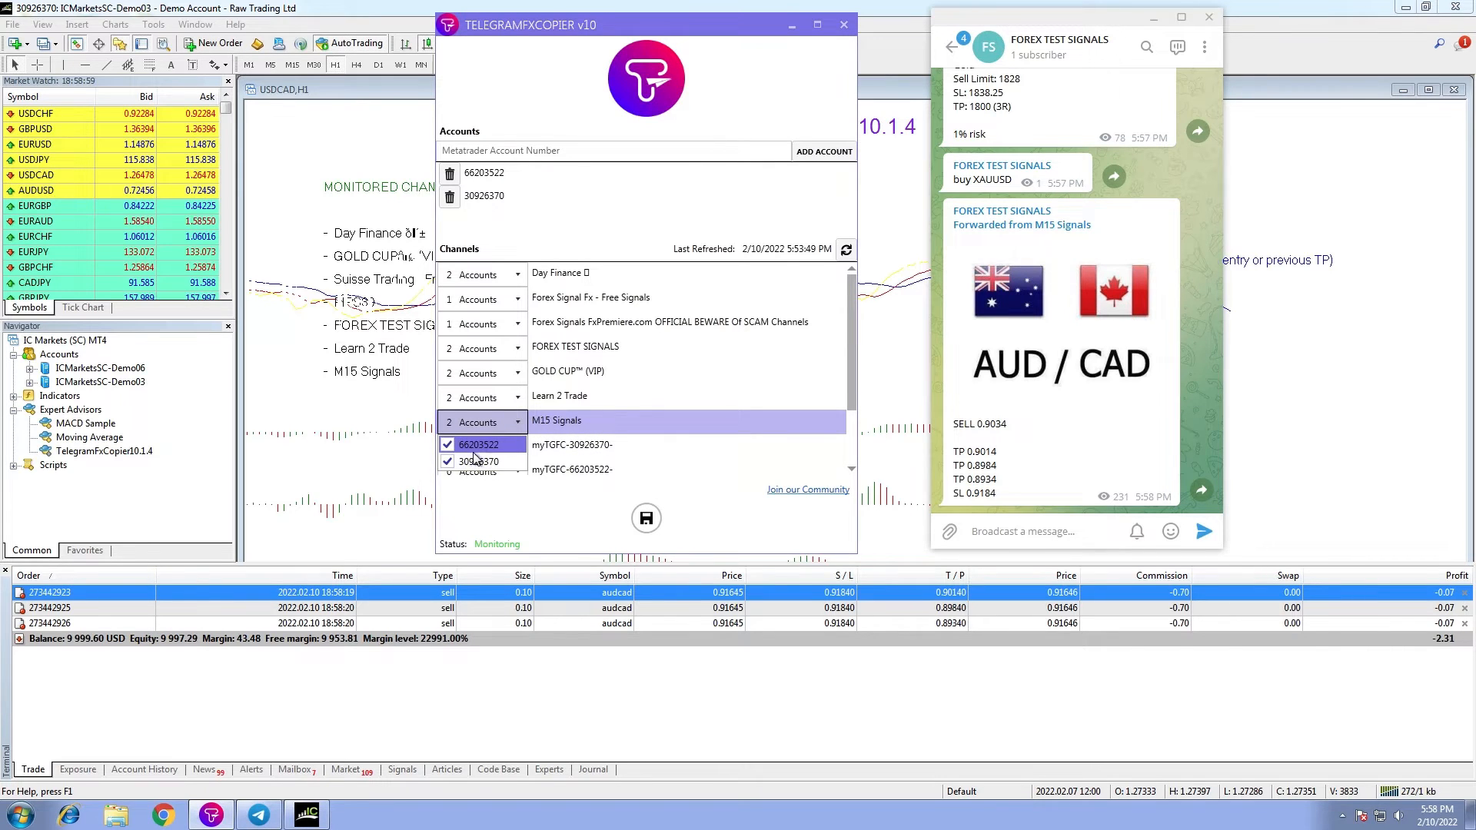
click(447, 462)
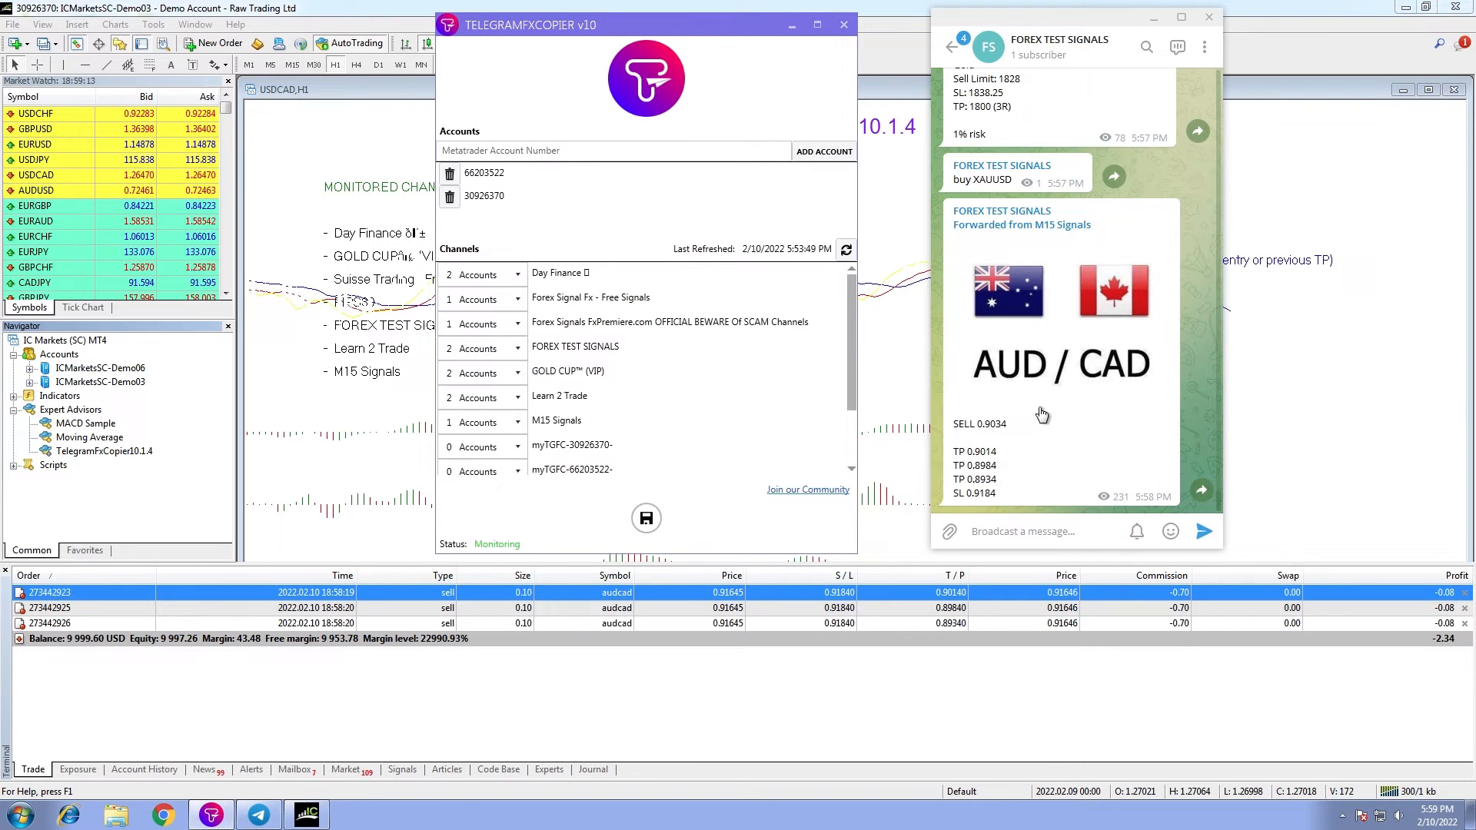
right_click(1043, 415)
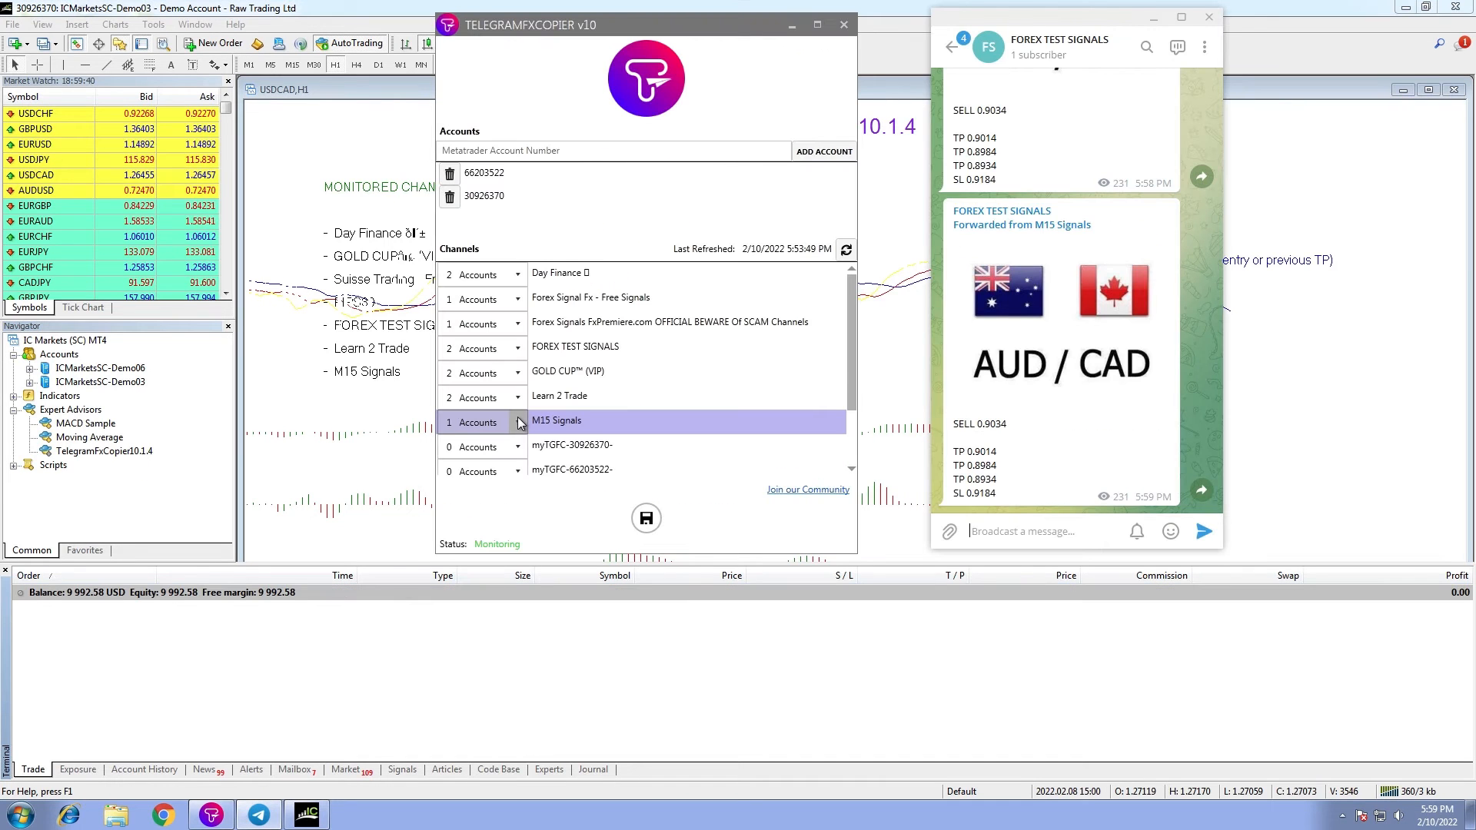
click(518, 421)
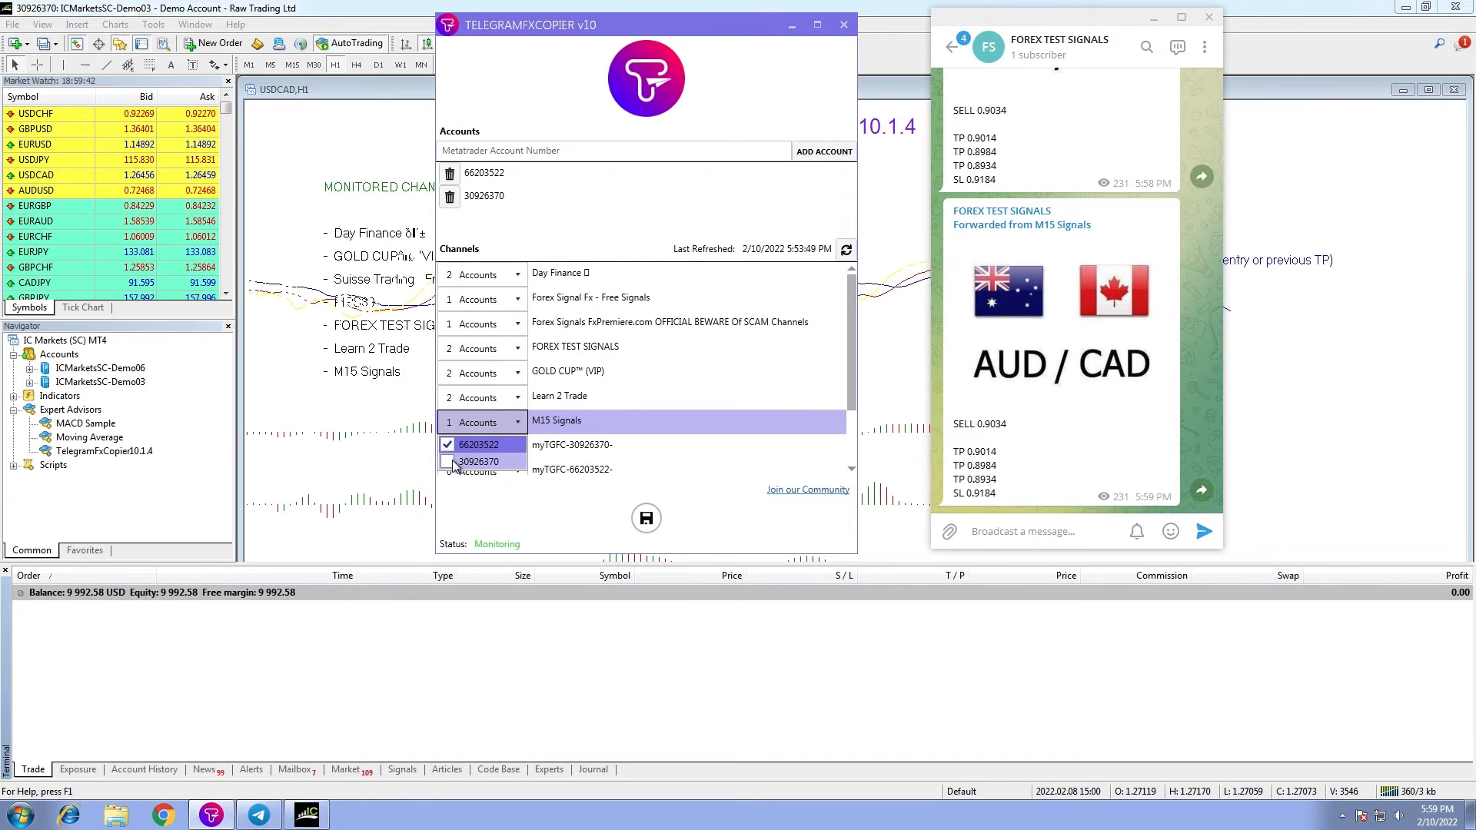
click(445, 461)
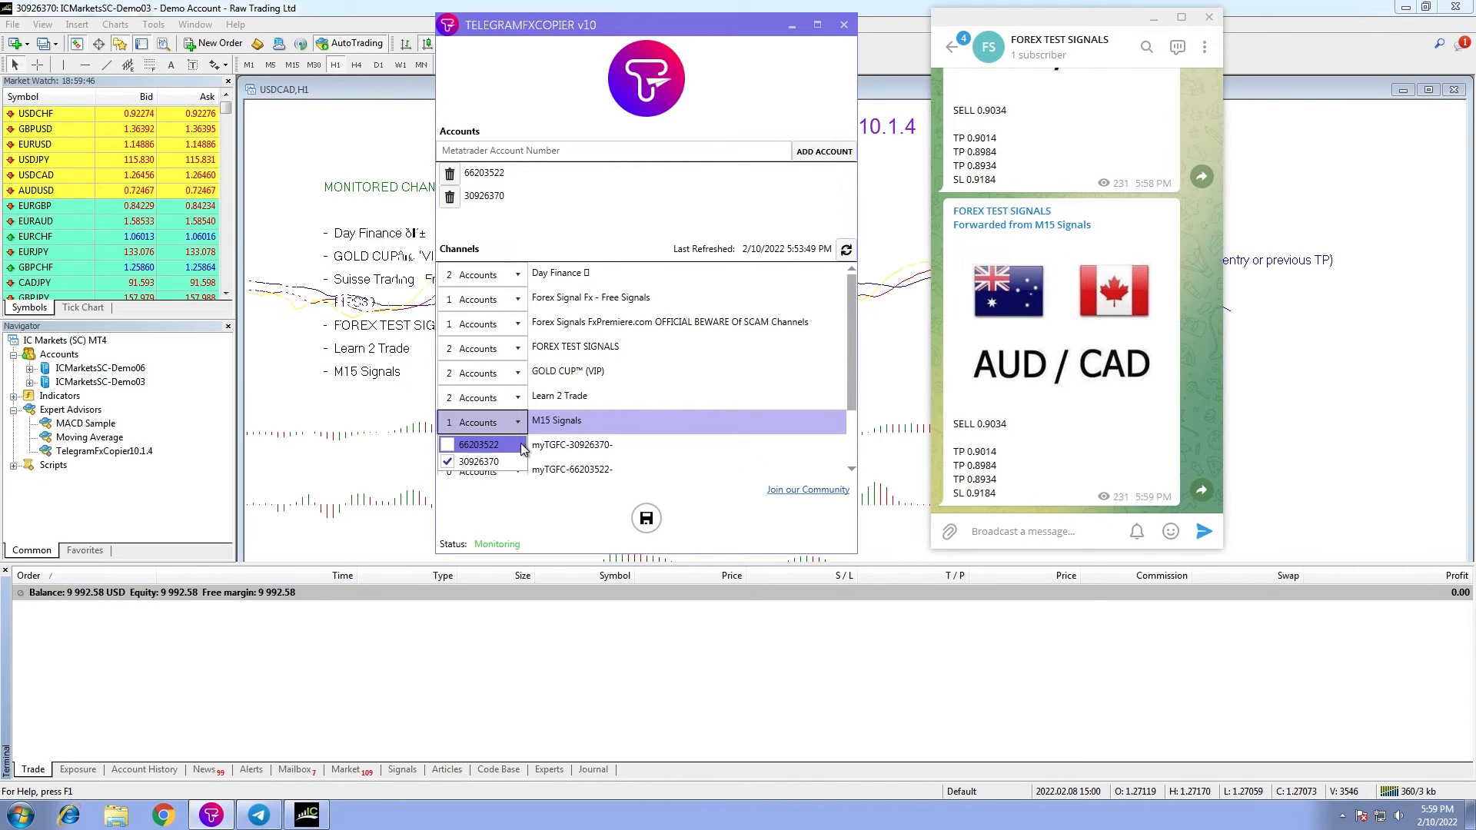
click(448, 443)
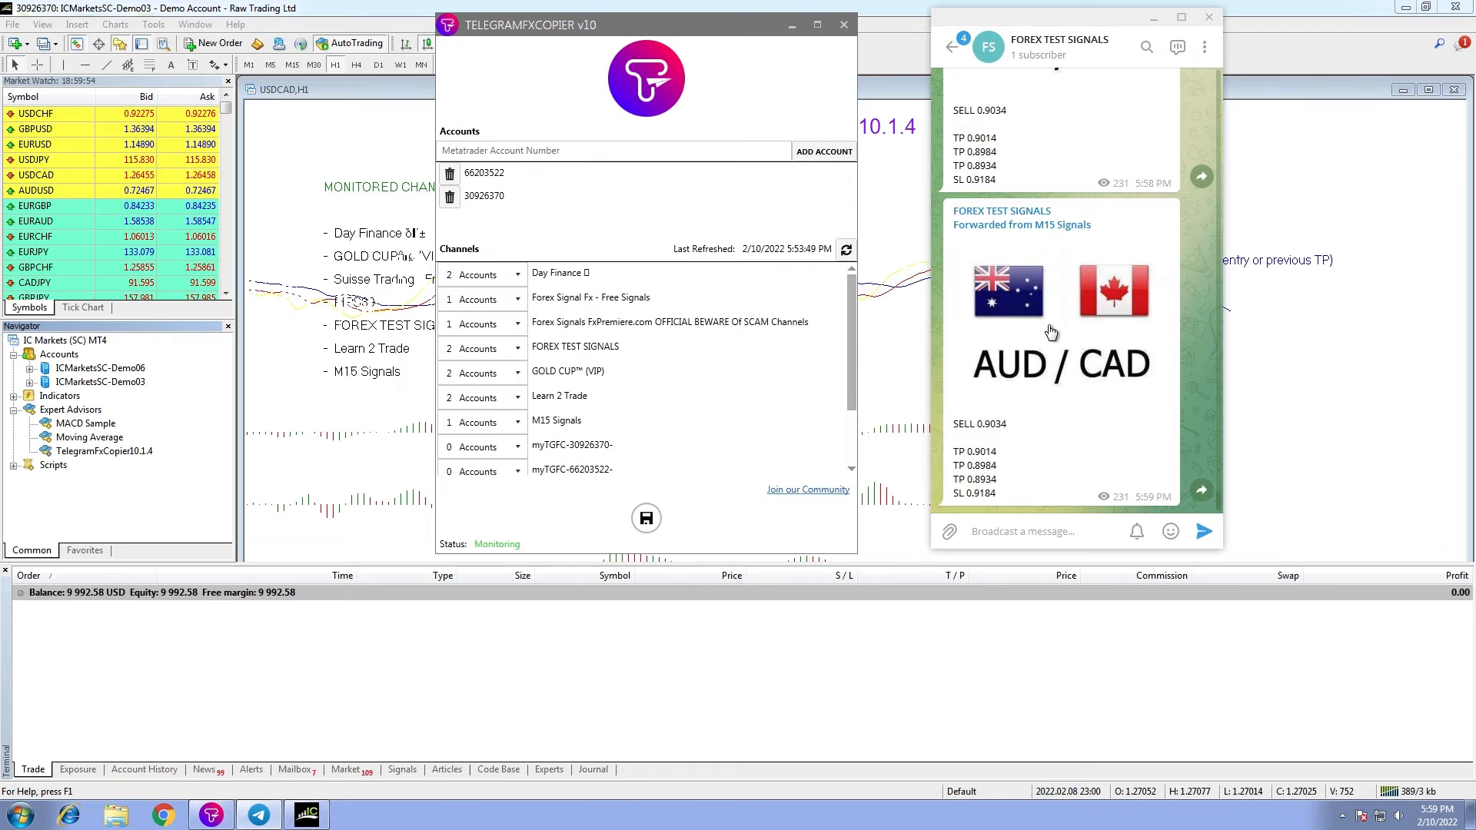
- Forward the AUD/CAD sell signal again to FOREX TEST SIGNALS from its right-click menu
right_click(1050, 332)
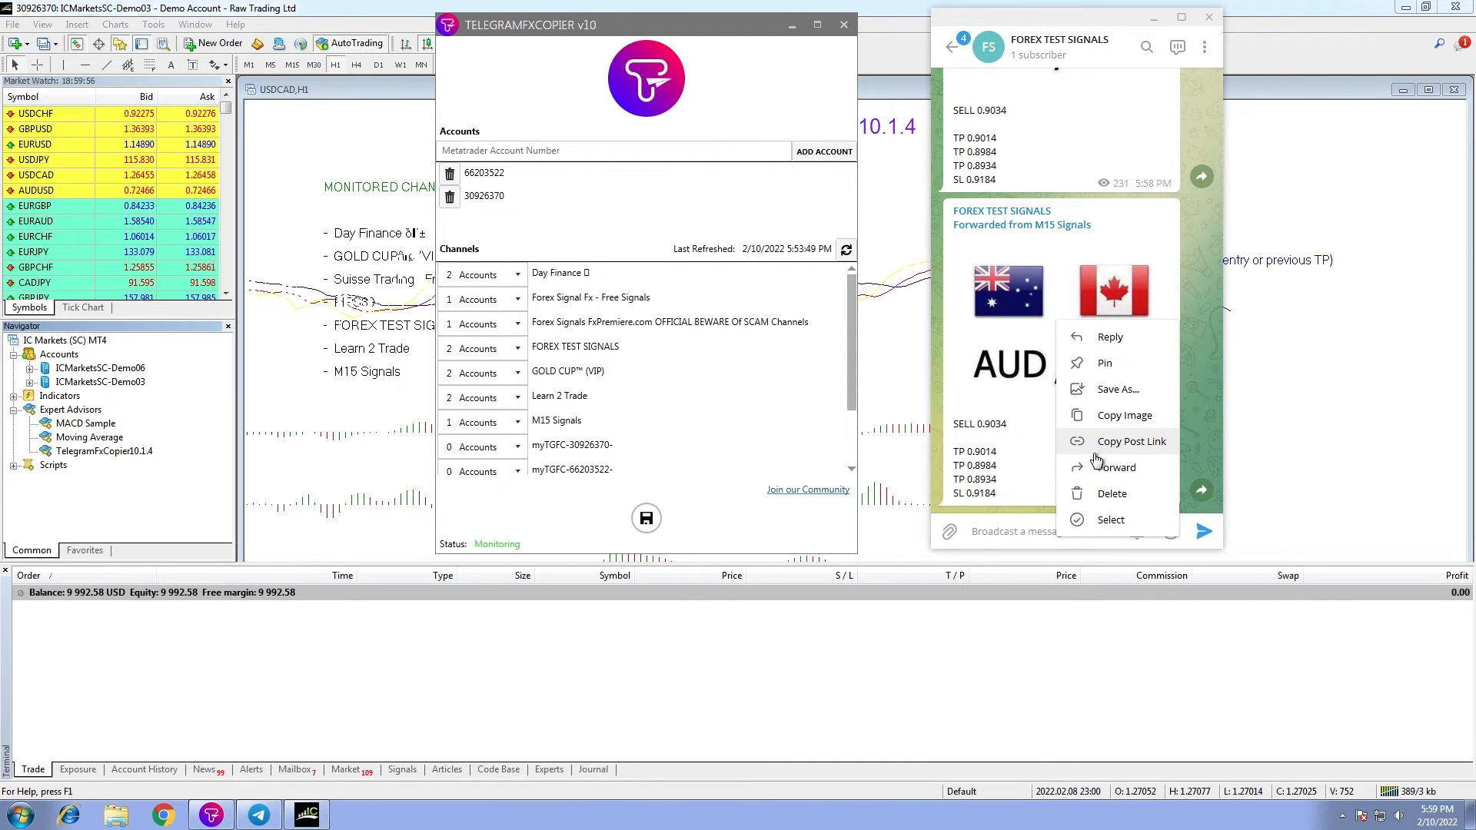
click(1116, 467)
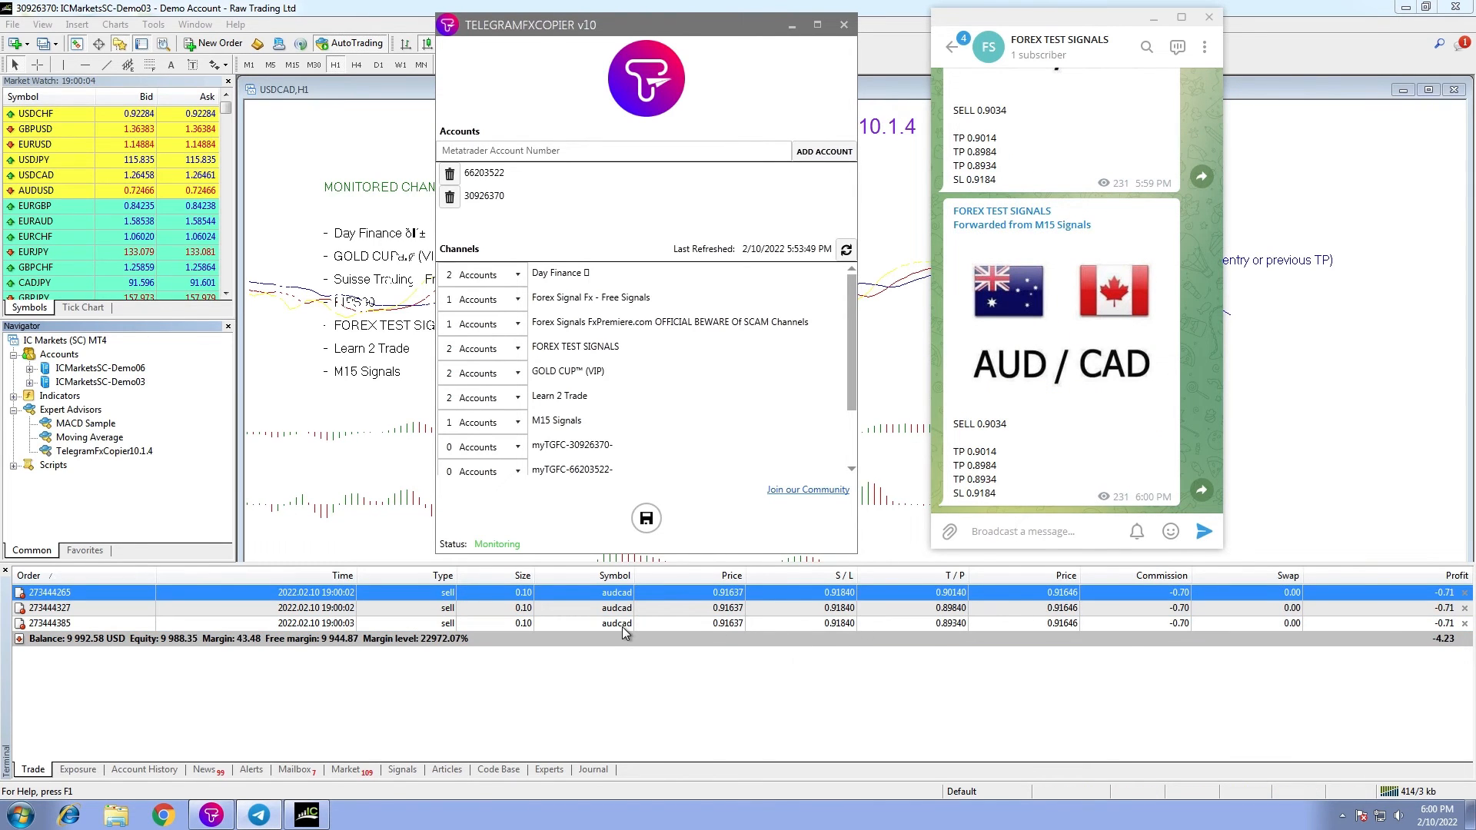
mouse_move(1136, 689)
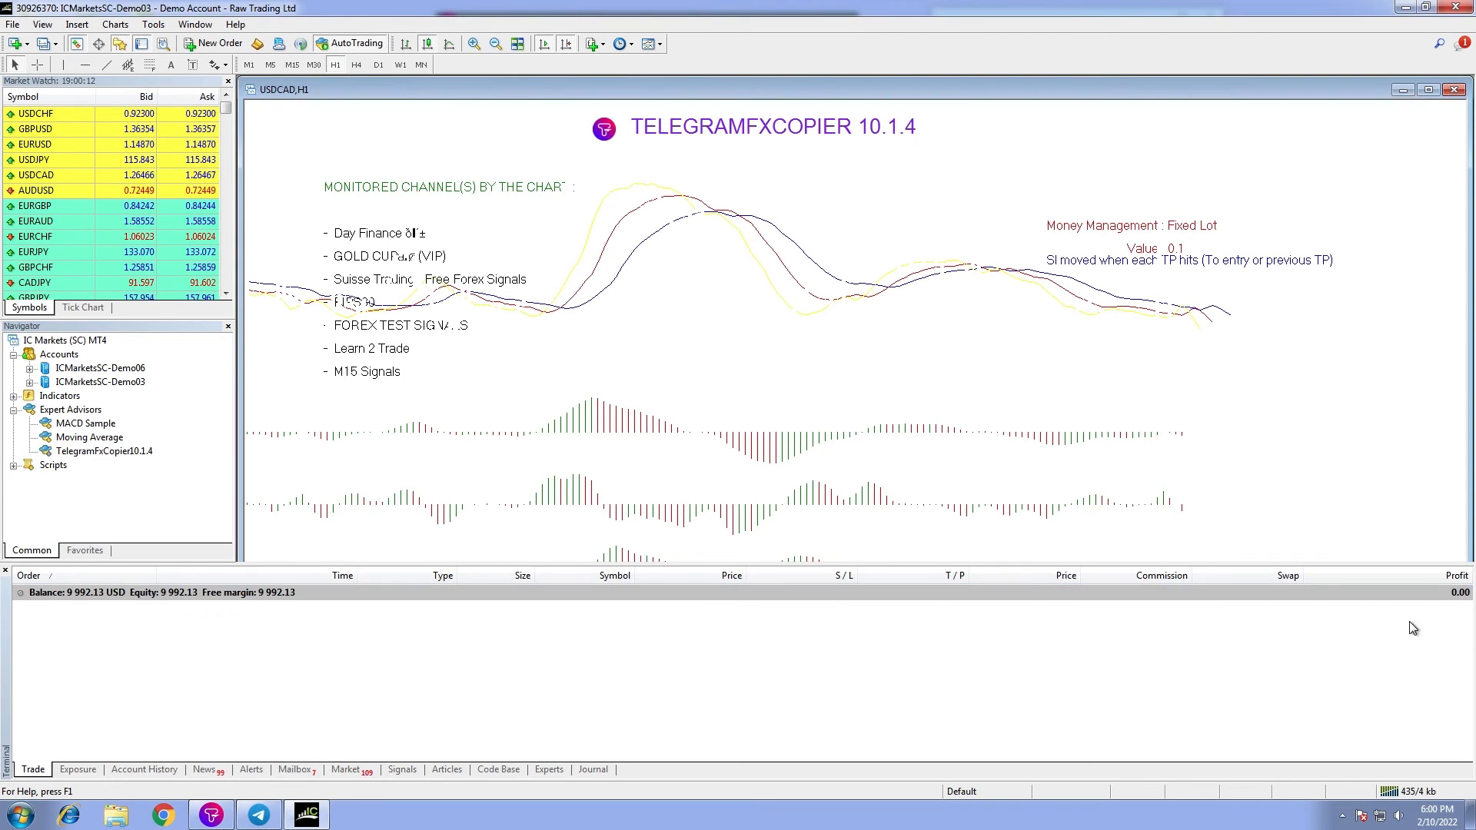
- Bring the TelegramFxCopier window forward and select the GOLD CUP (VIP) channel row
click(100, 381)
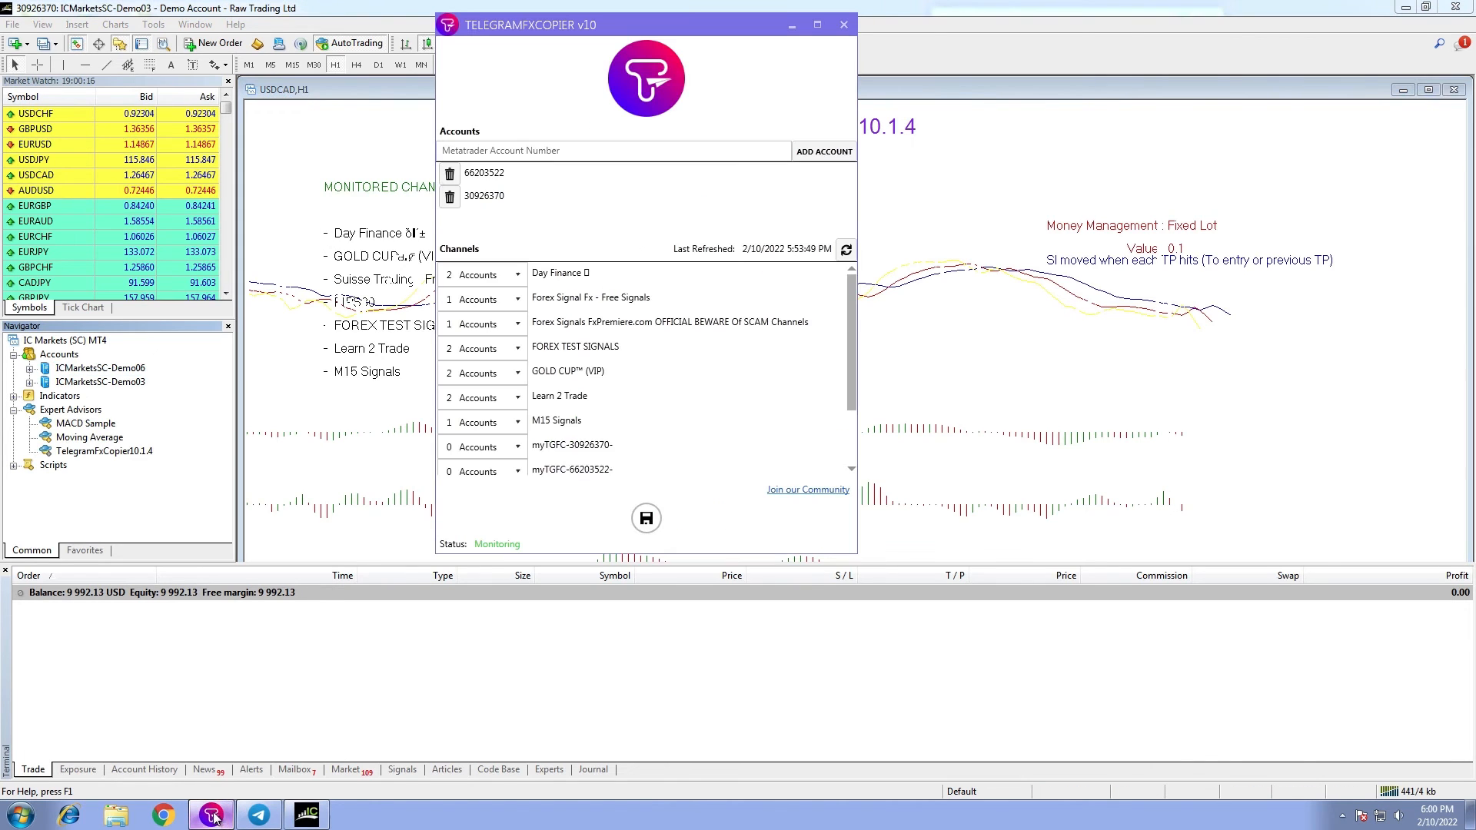
click(567, 370)
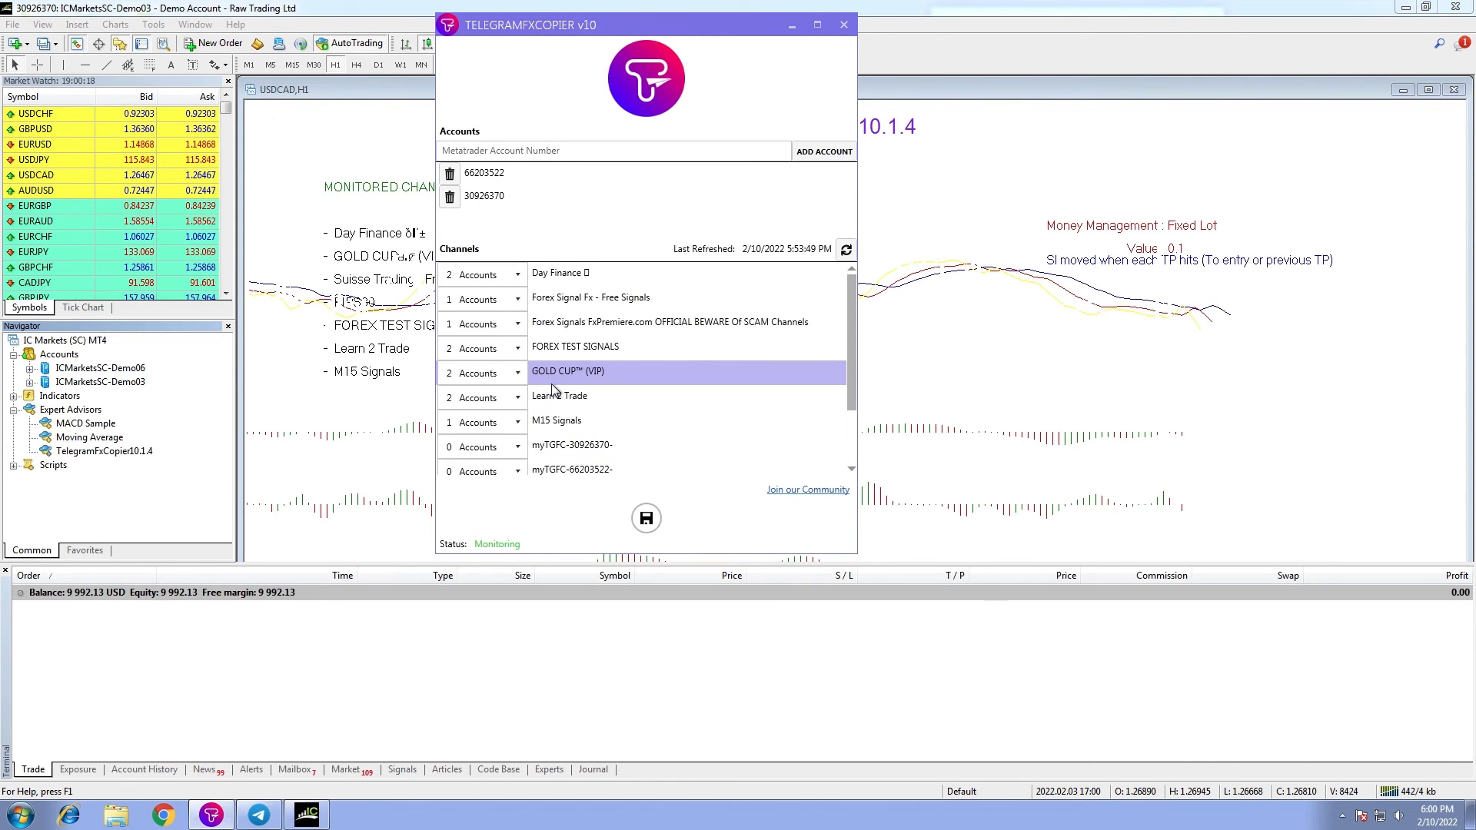